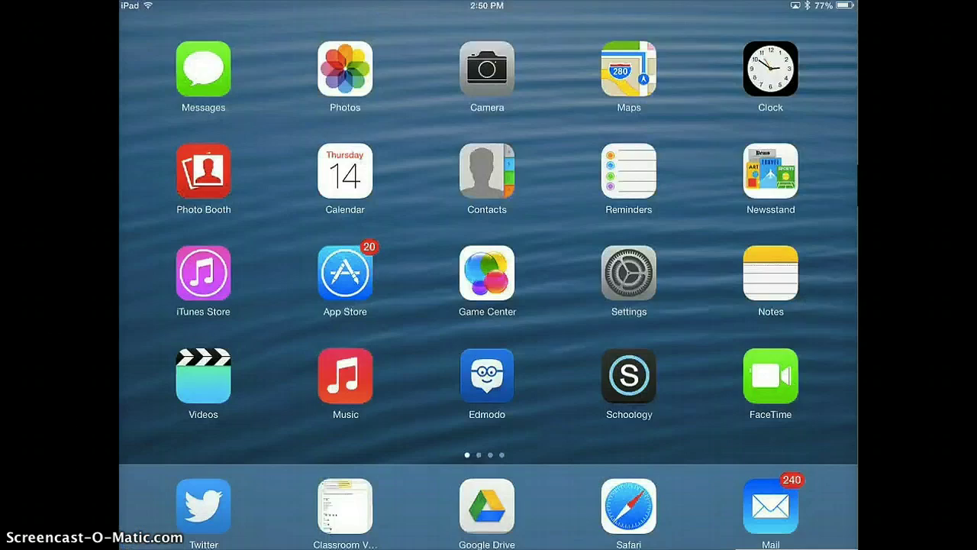
- Launch Safari from the home screen to reach padlet.com
click(629, 504)
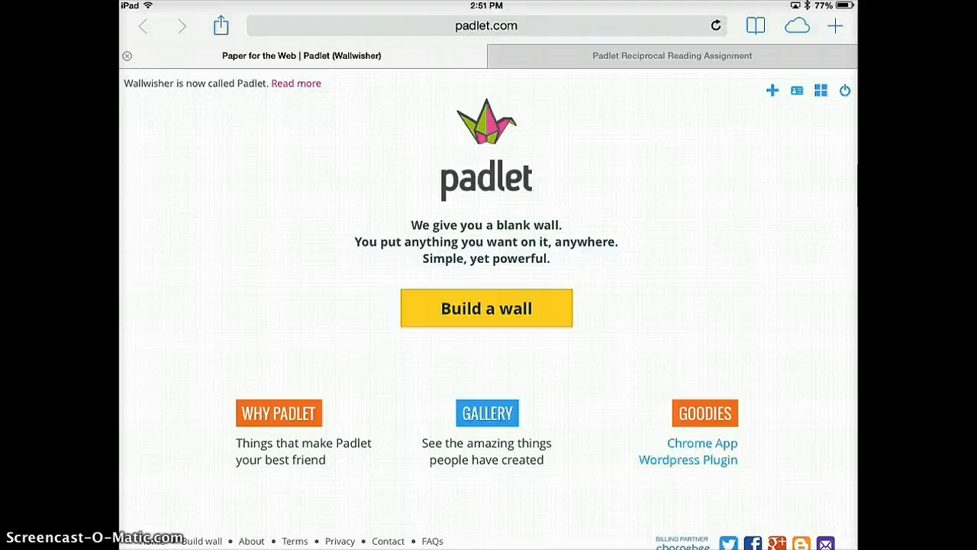
- Build a new wall and add a 'Predict:' post reading 'I will make a prediction about the text.'
click(486, 308)
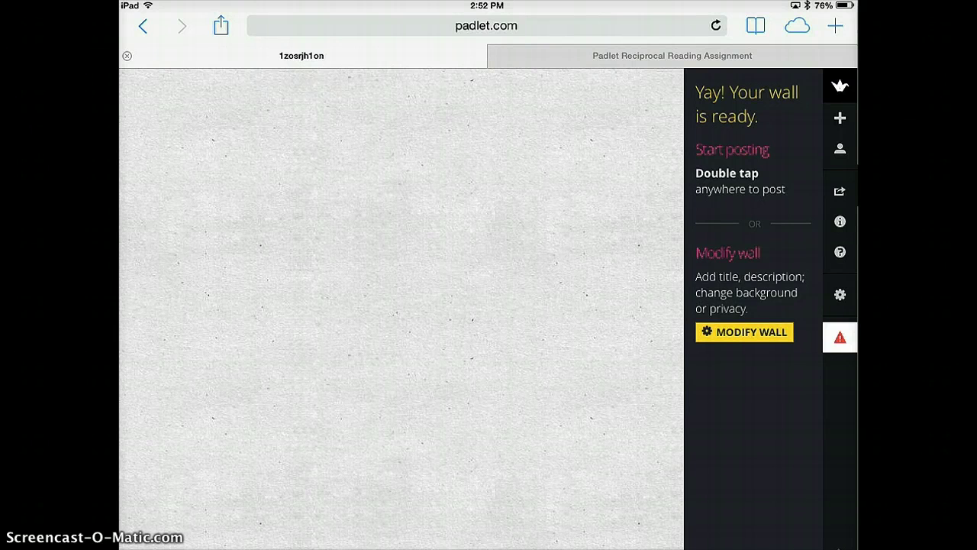
double_click(268, 244)
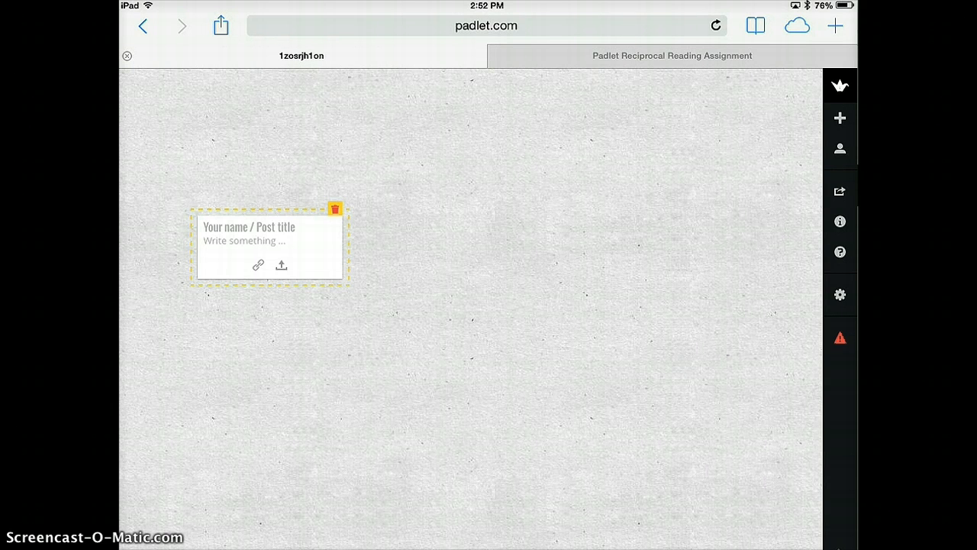
text(Pred)
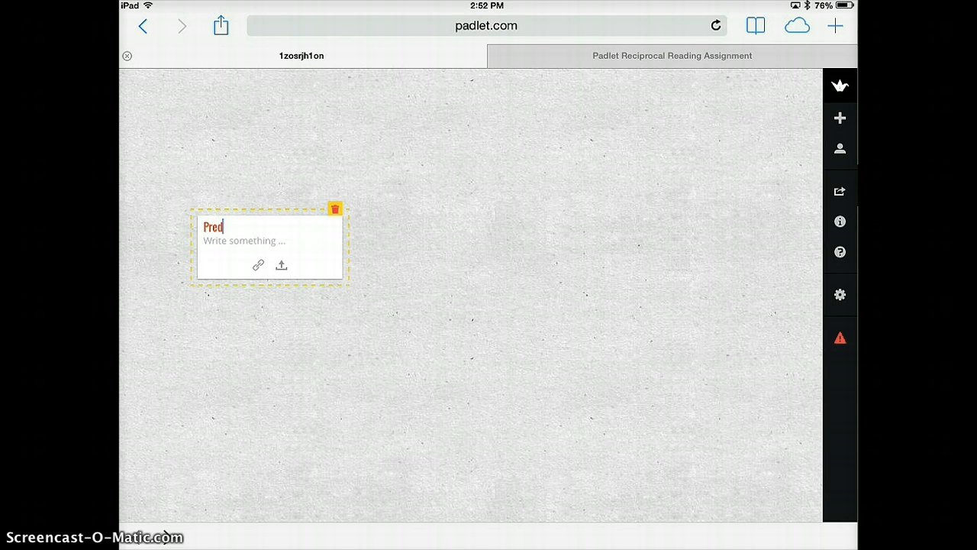
text(ict:)
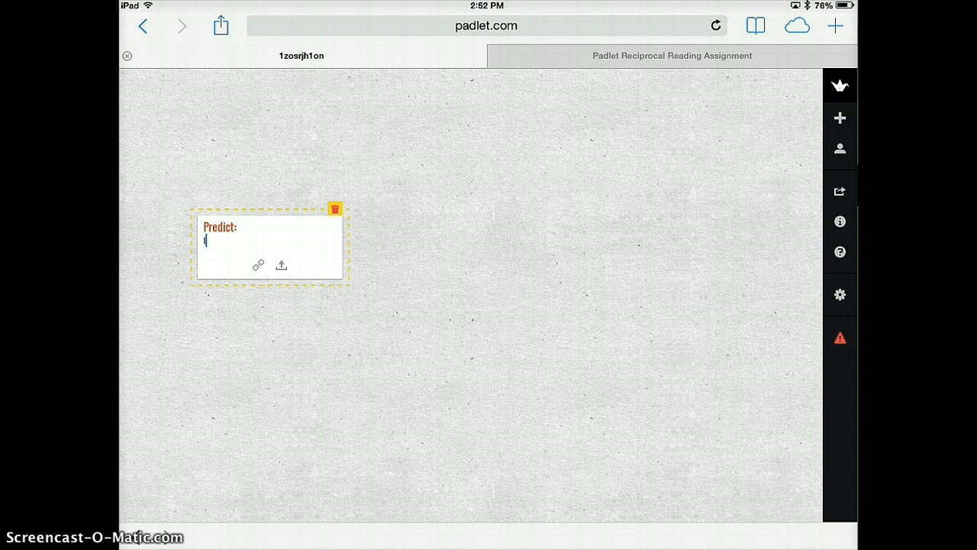
text(I will make a)
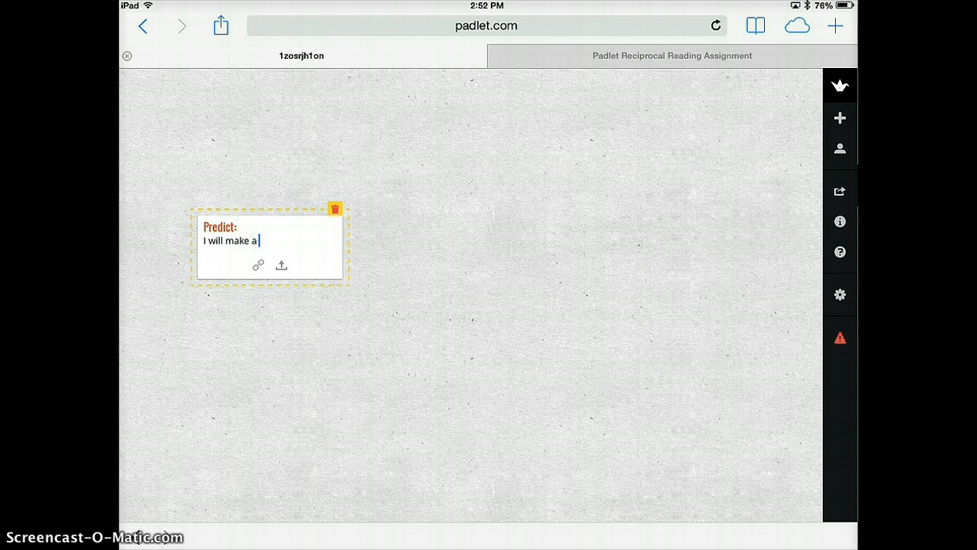
text(prediction)
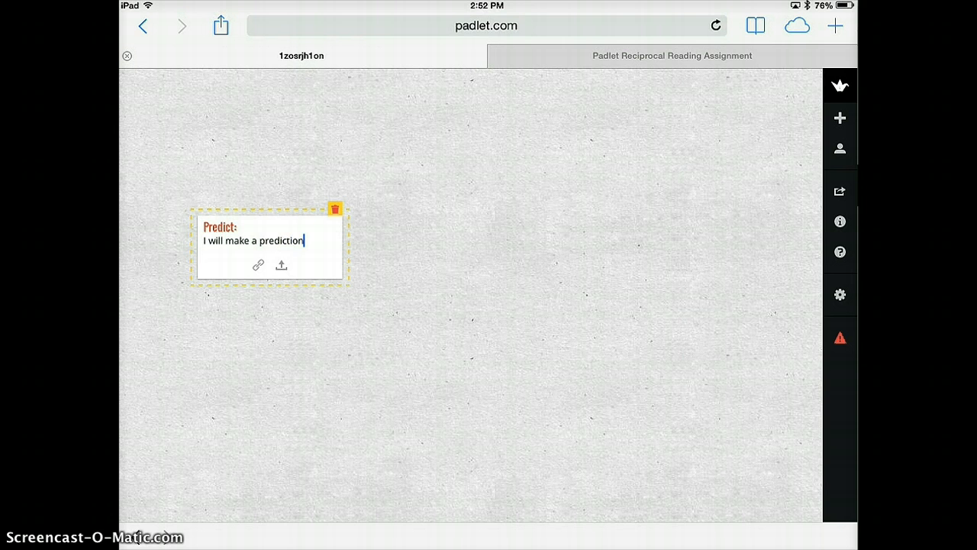
text(about the text)
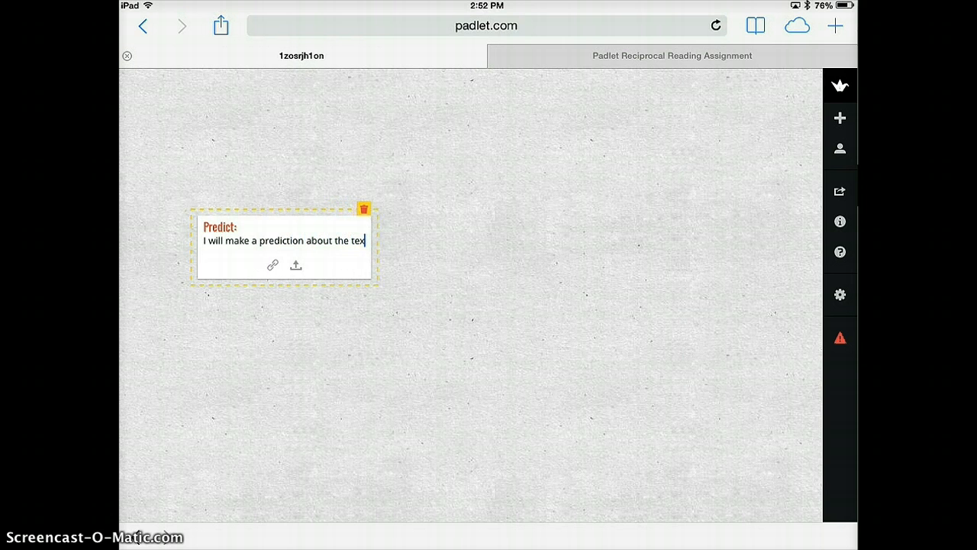
text(.)
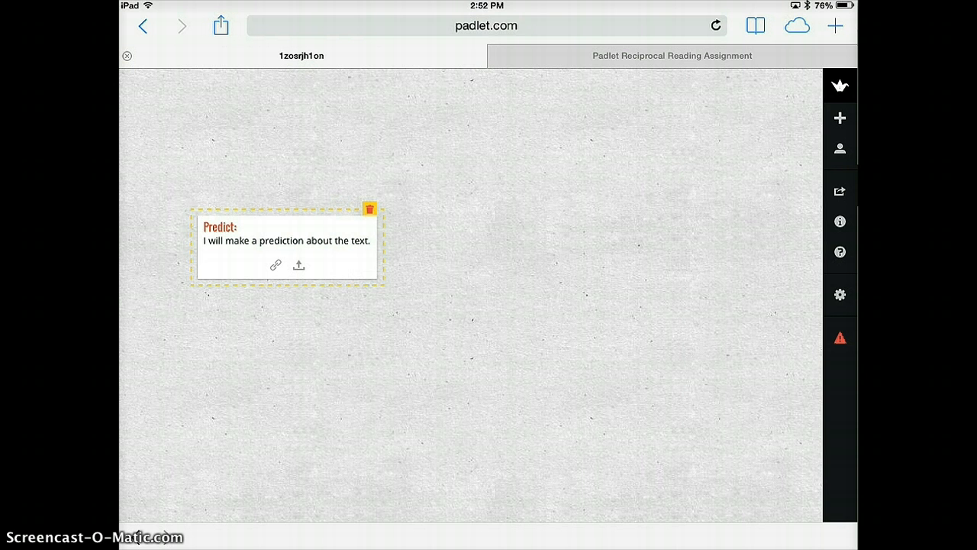
- Review the wall's sharing and export options, then reach its Modify Wall settings
click(840, 190)
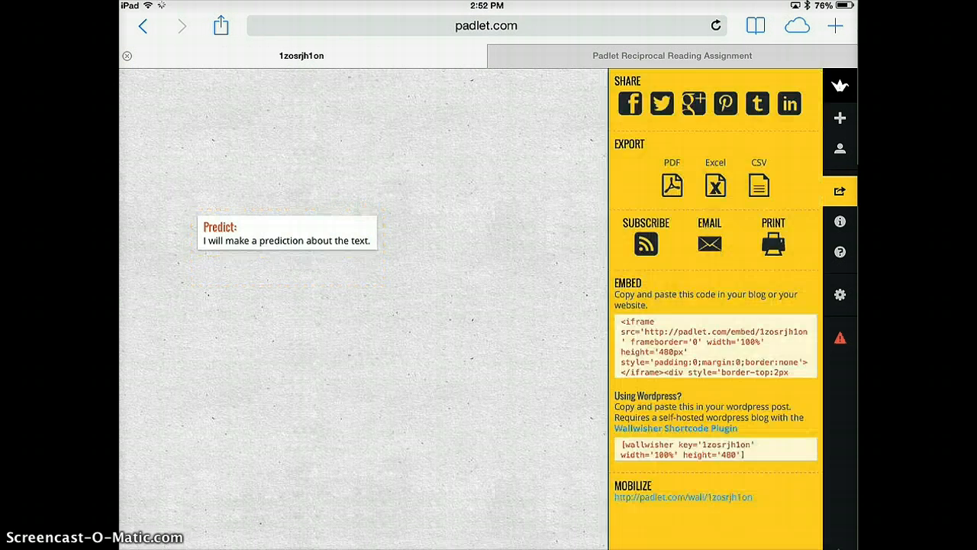
scroll(down, 3)
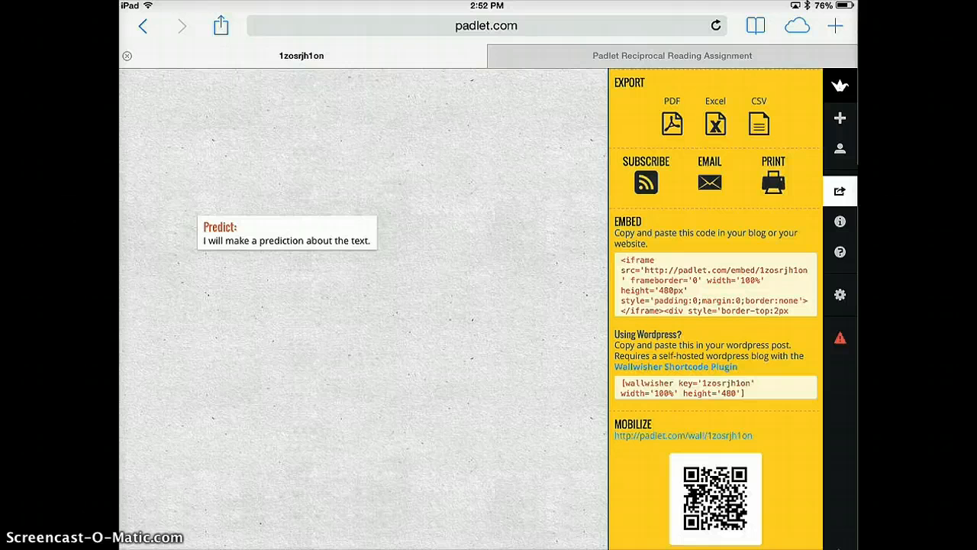
click(839, 294)
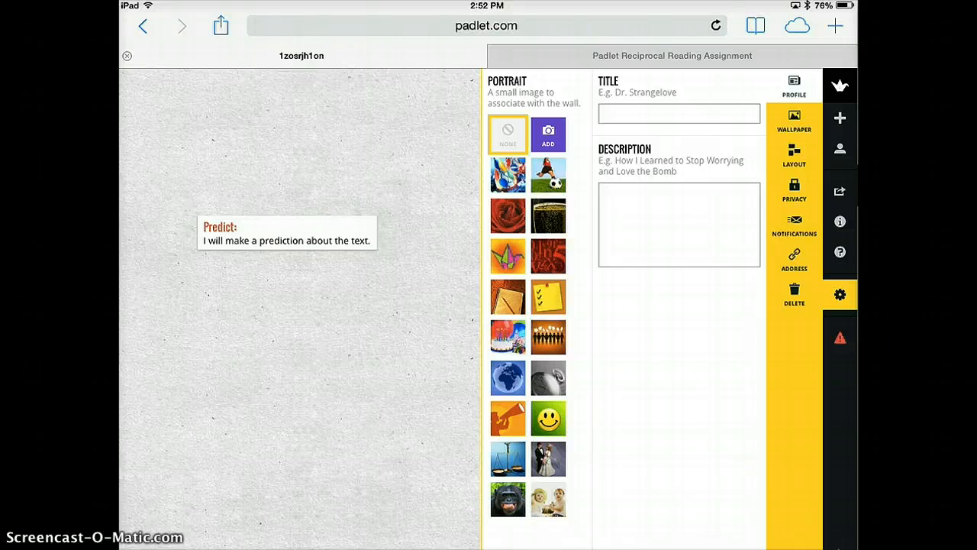
- Apply the Wood wallpaper as the wall's background and view the layout options
click(794, 120)
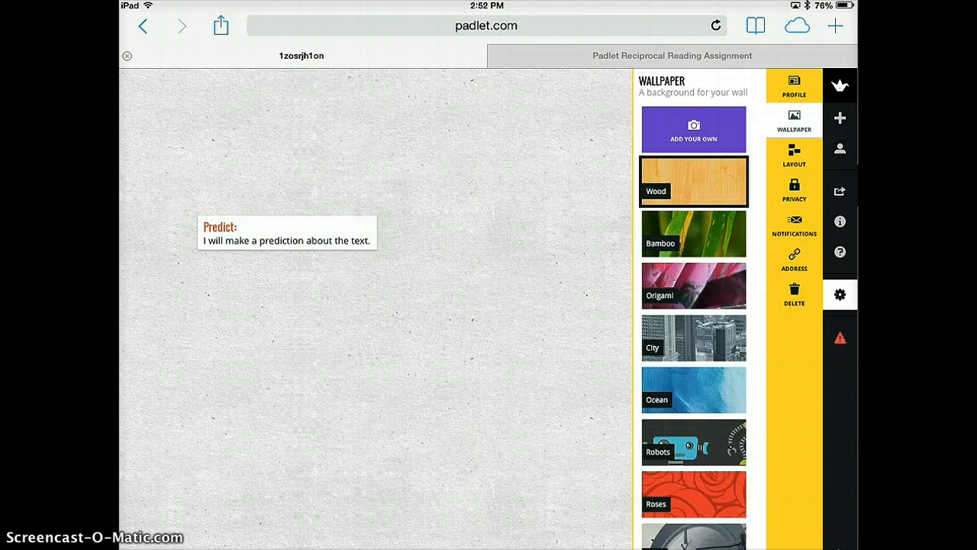
click(693, 180)
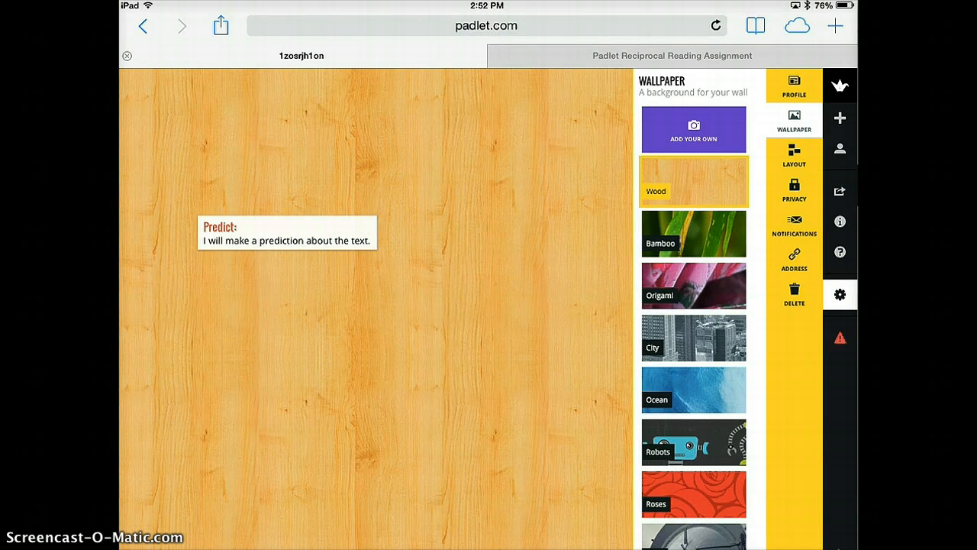
click(794, 156)
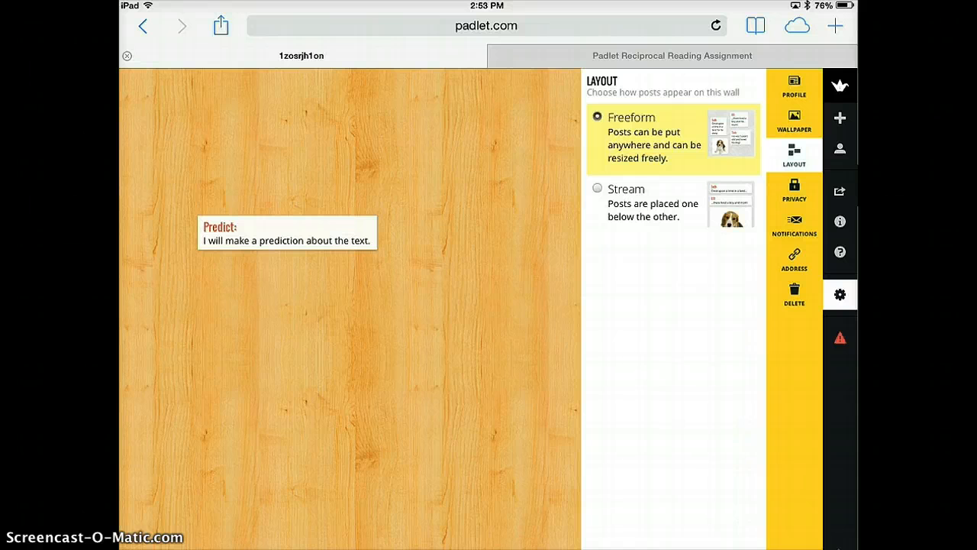
- Set the wall's privacy to Totally Public with Can Write permission for visitors
click(793, 191)
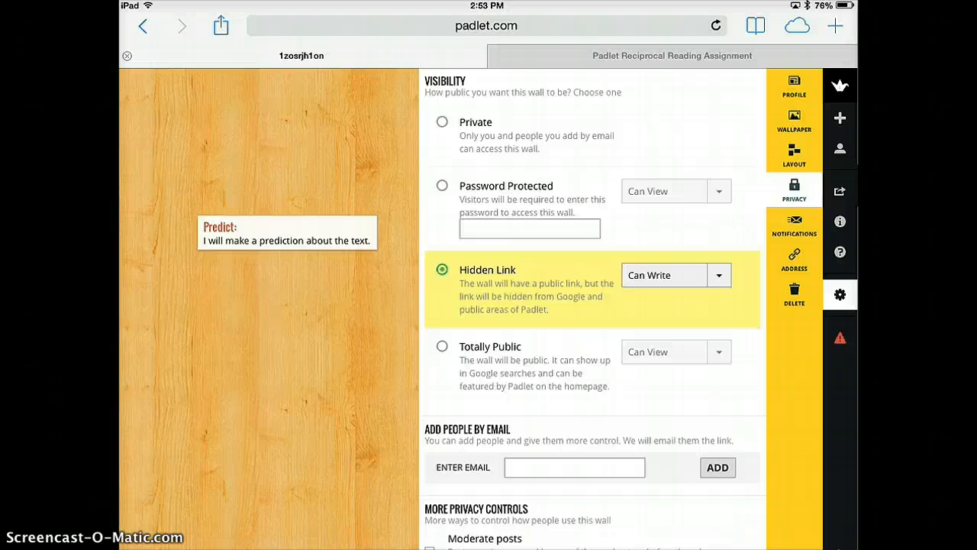
click(441, 345)
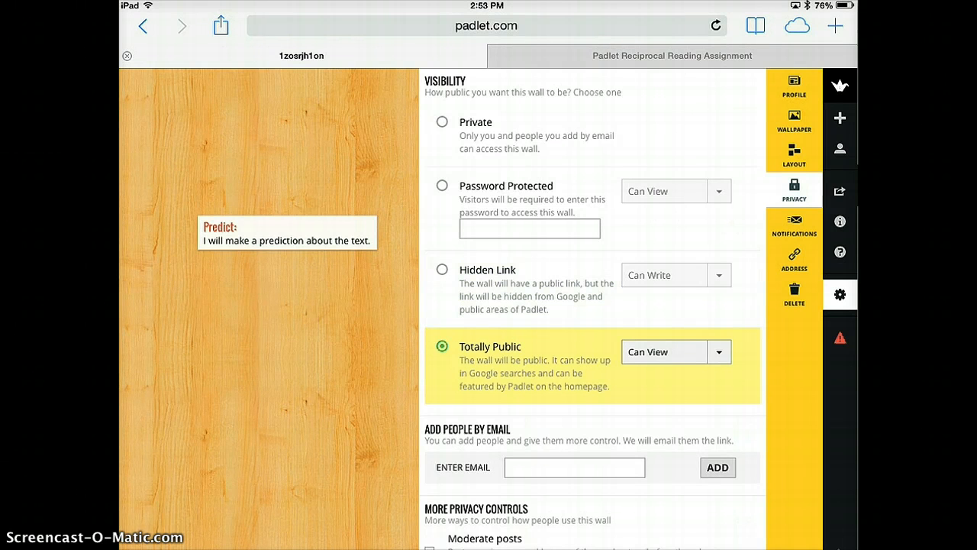
click(718, 351)
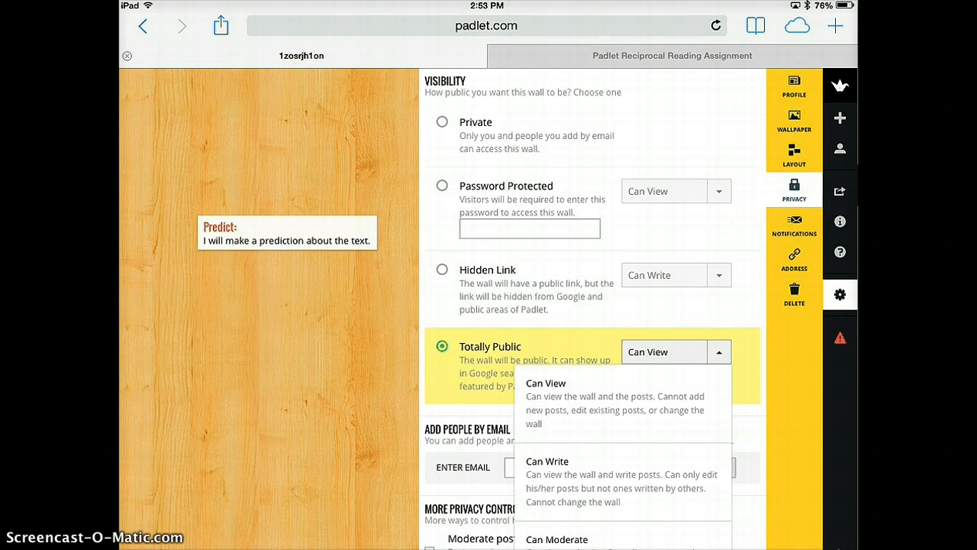
click(547, 461)
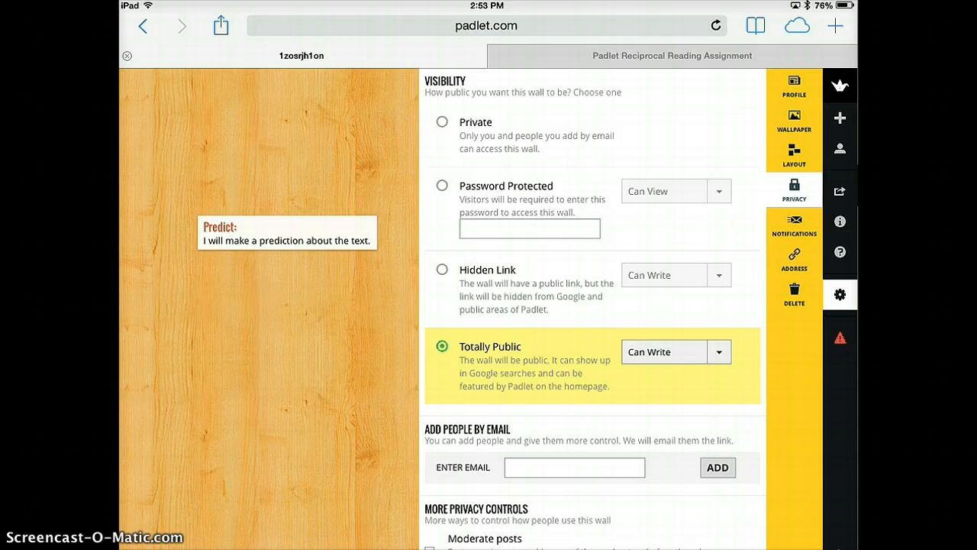
scroll(down, 3)
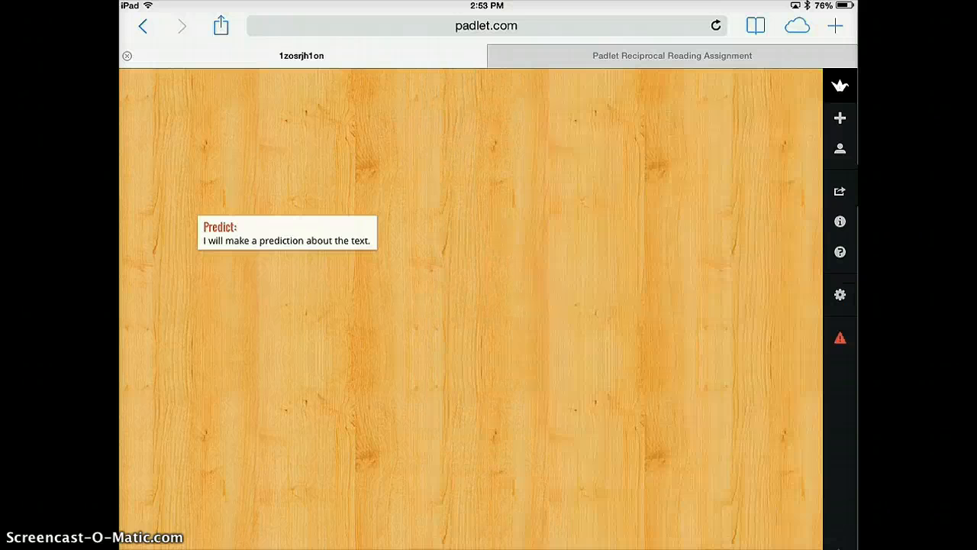
- Add a second post titled 'Clarify' reading 'Write a vocab word here.'
double_click(378, 373)
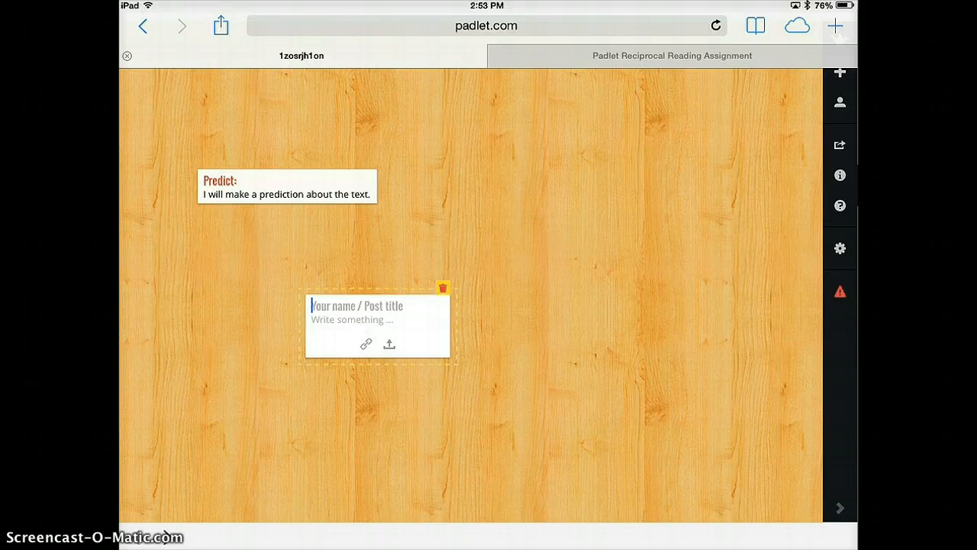
text(Clarify:)
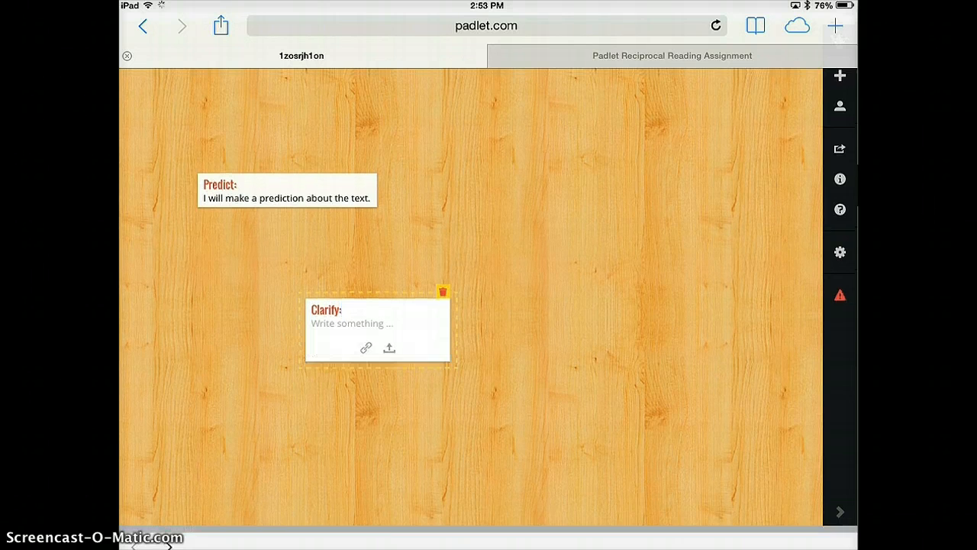
text(W)
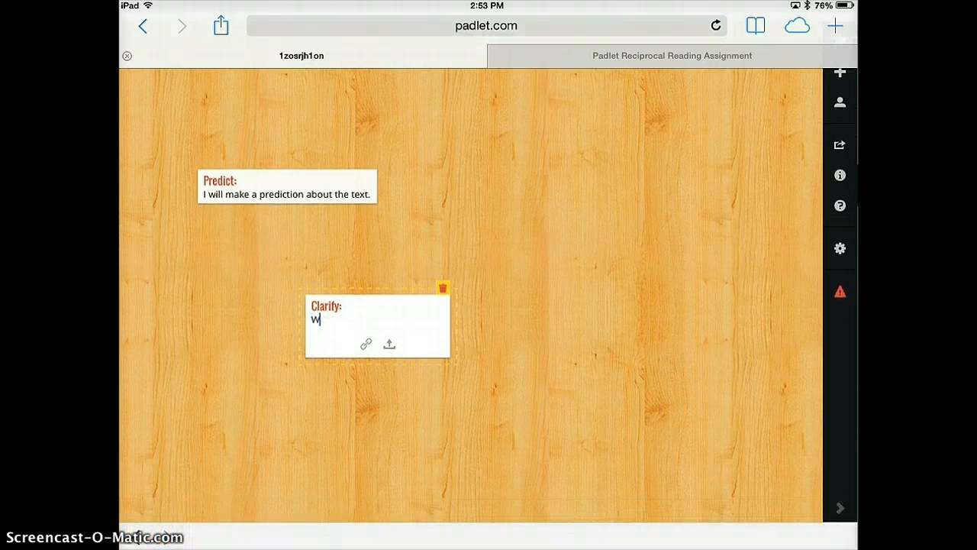
text(rite a)
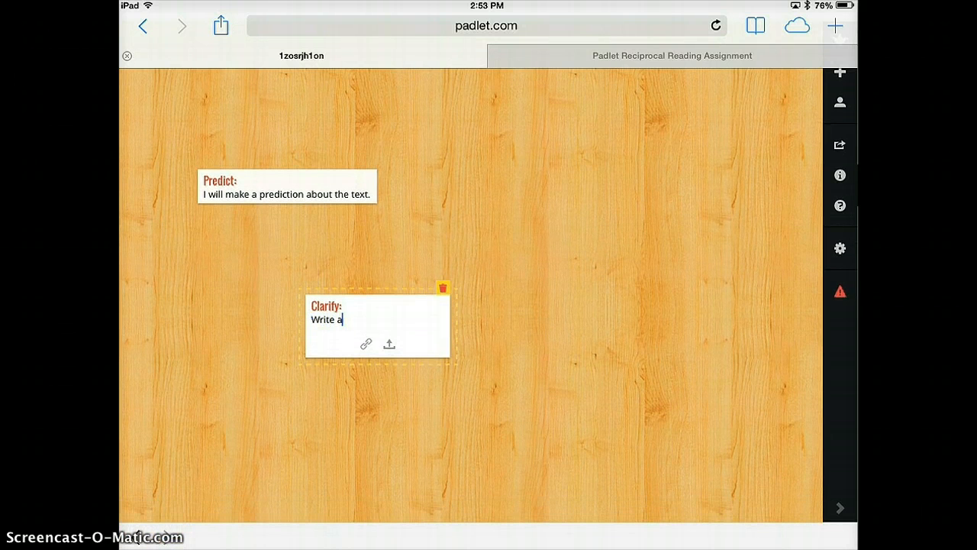
text(vocab w)
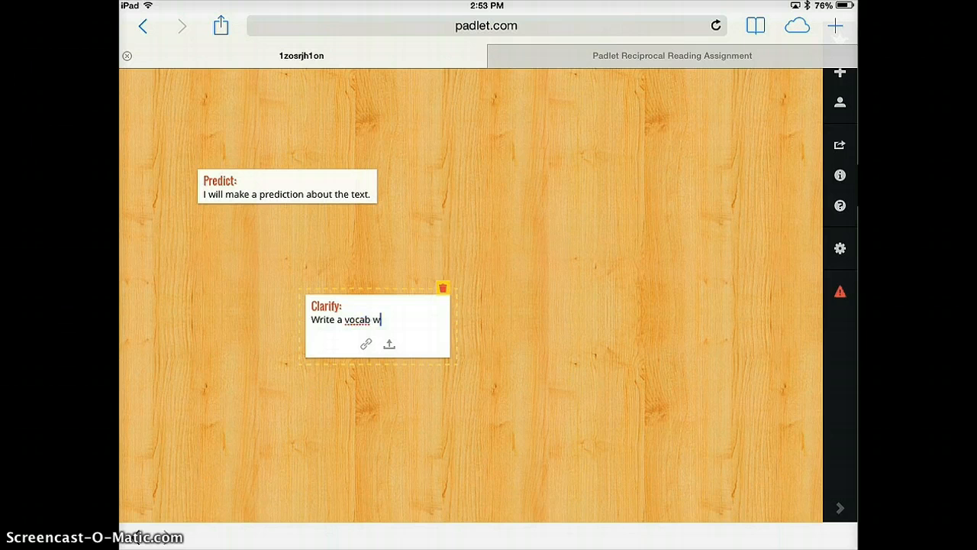
text(ord here.)
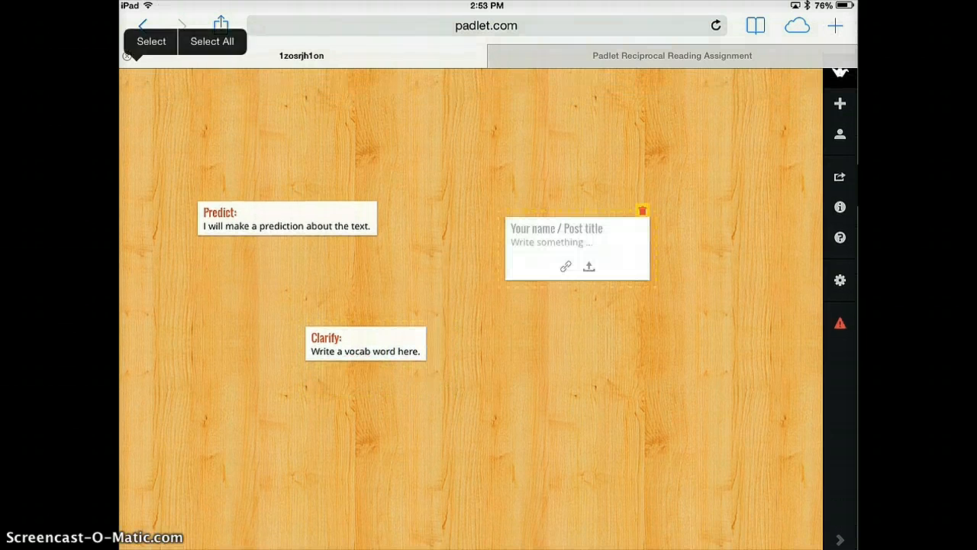
- Add an 'Envisioner' post with an existing ENVISION picture attached from the device
click(577, 227)
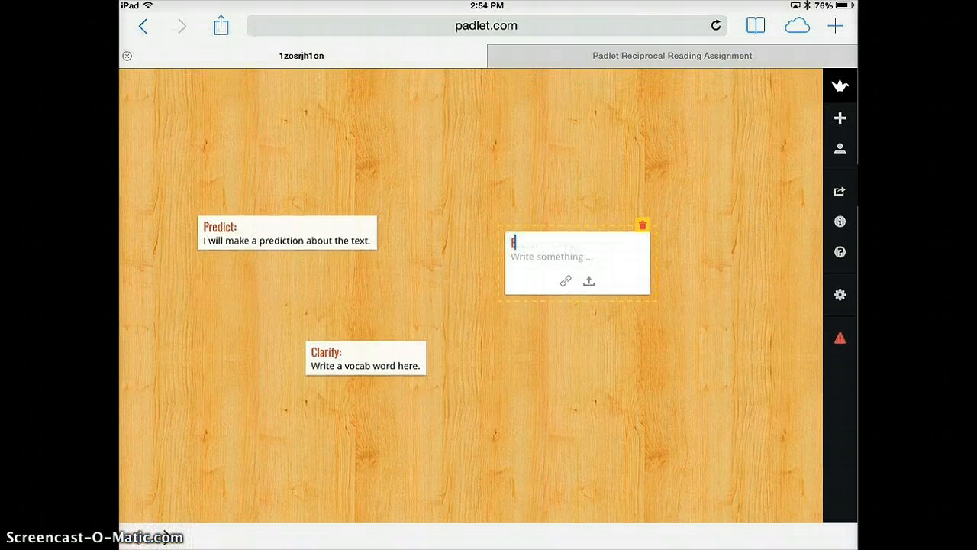
text(Envisioner:)
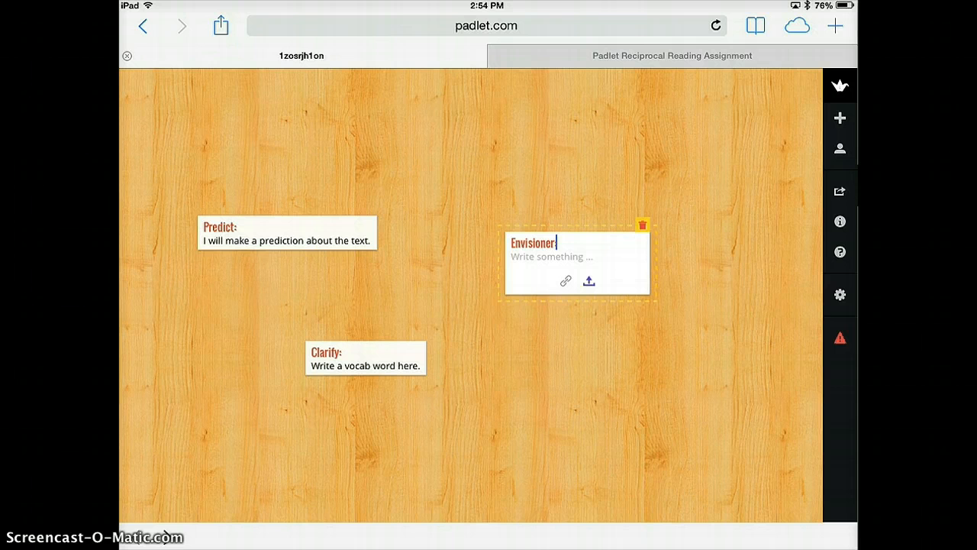
click(590, 281)
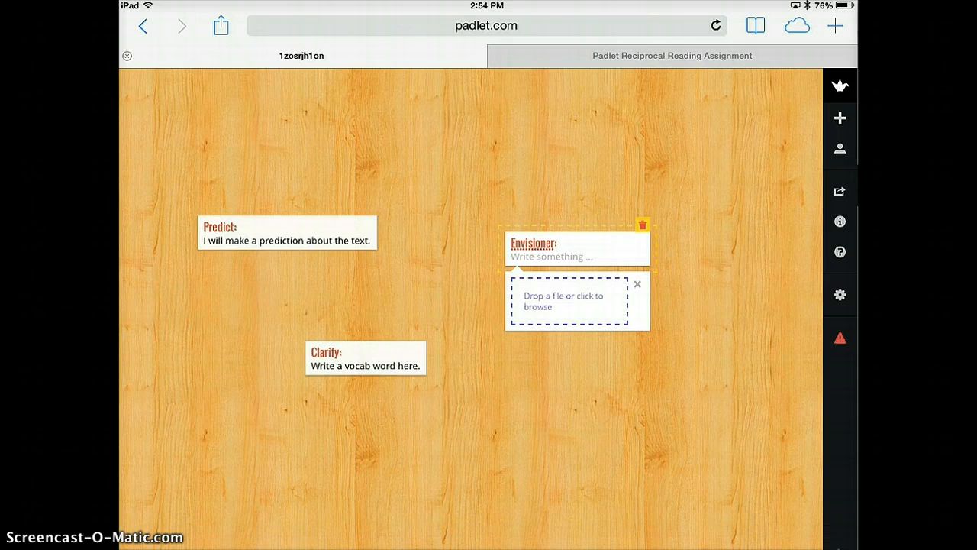
click(566, 301)
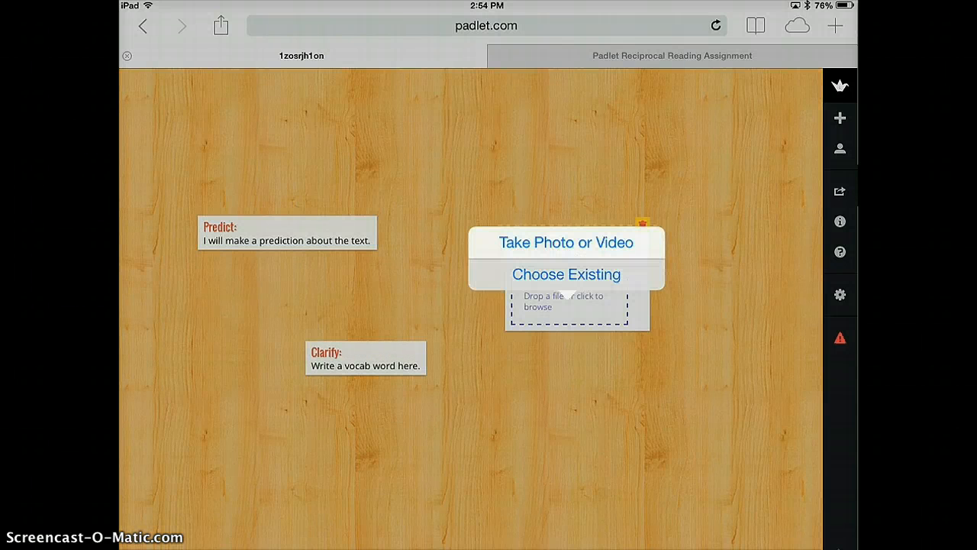
click(566, 274)
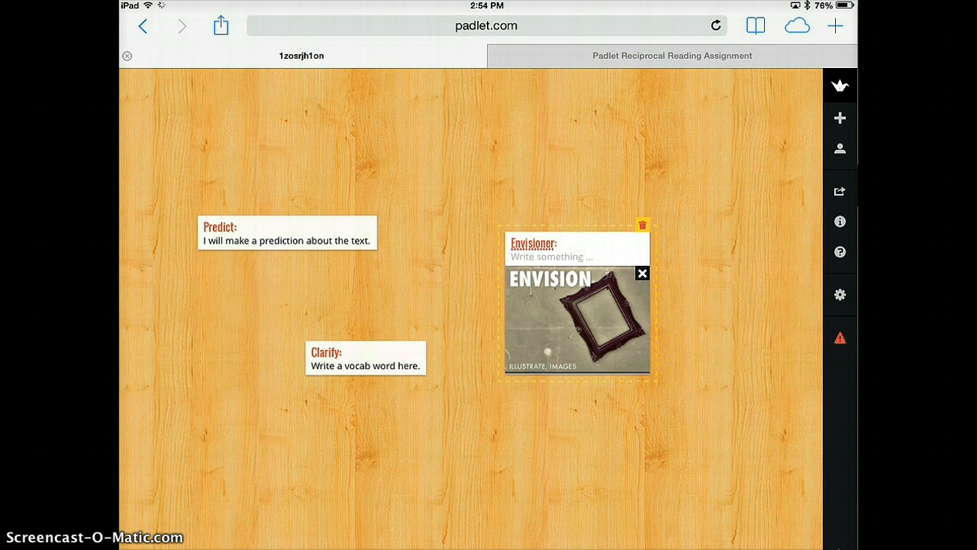
click(840, 189)
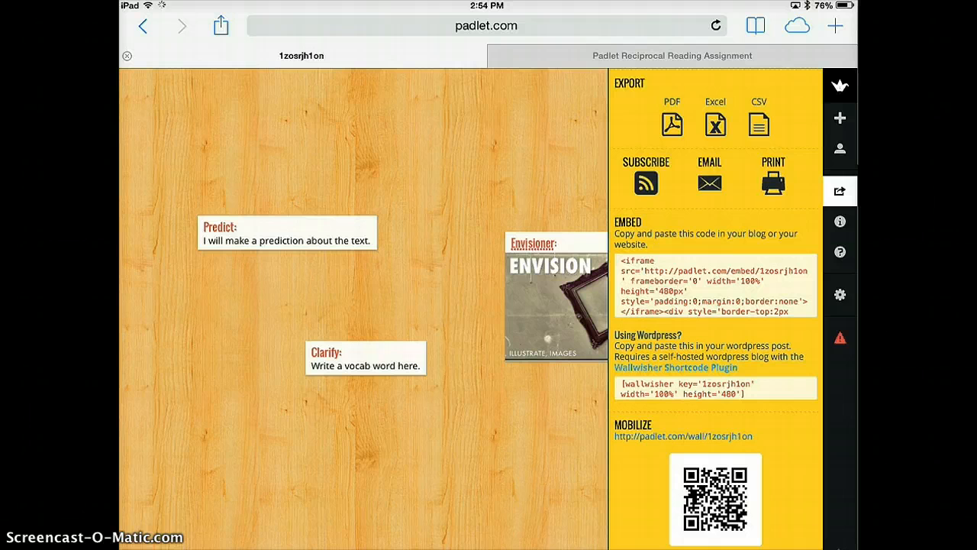
click(672, 55)
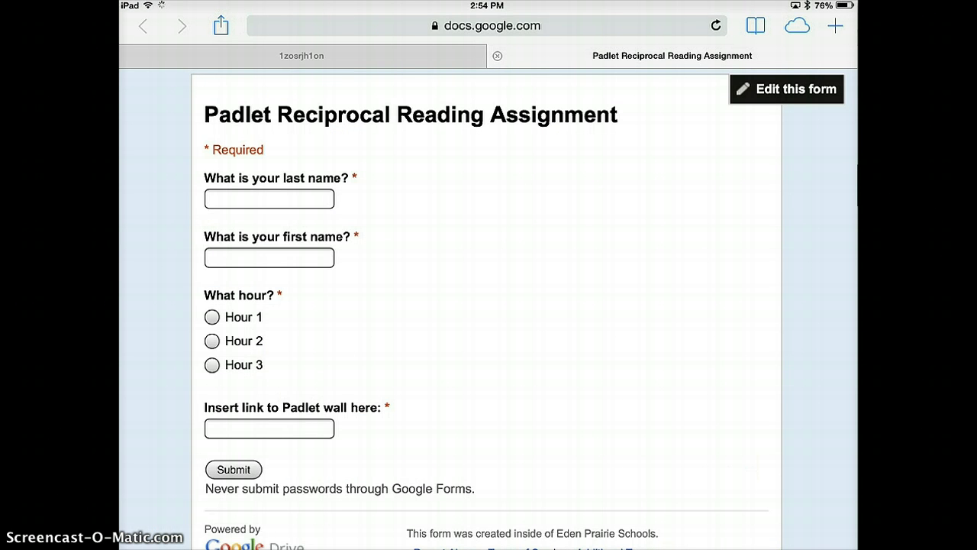
text(Lyn)
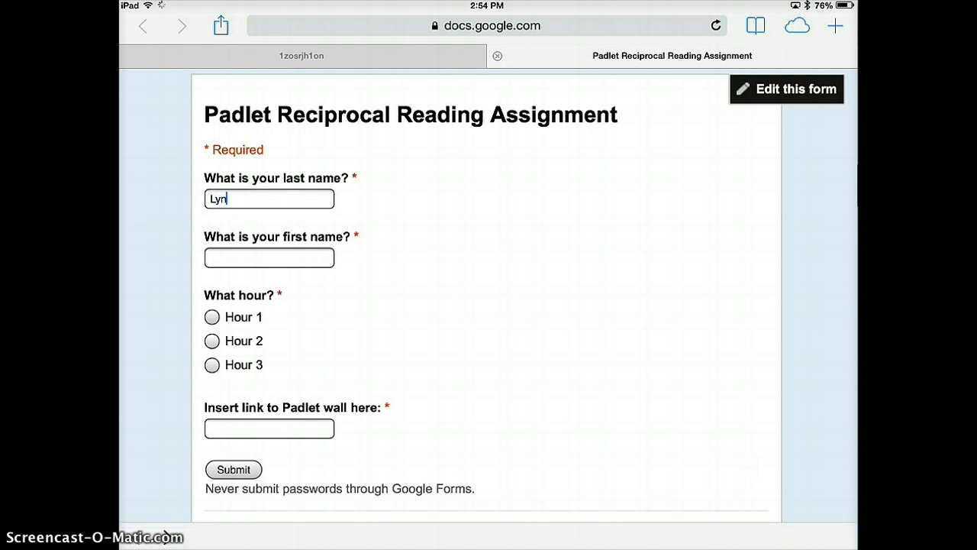
text(West)
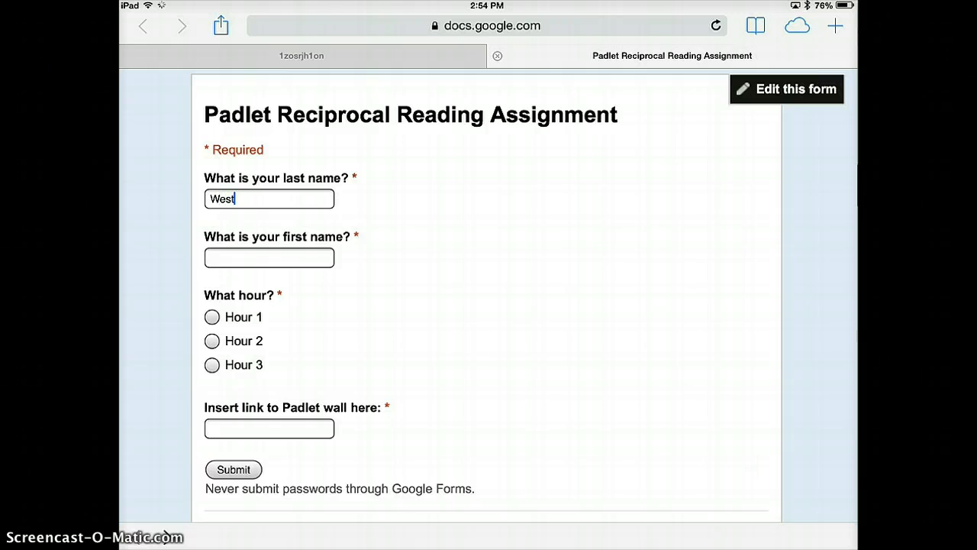
text(Lynnea)
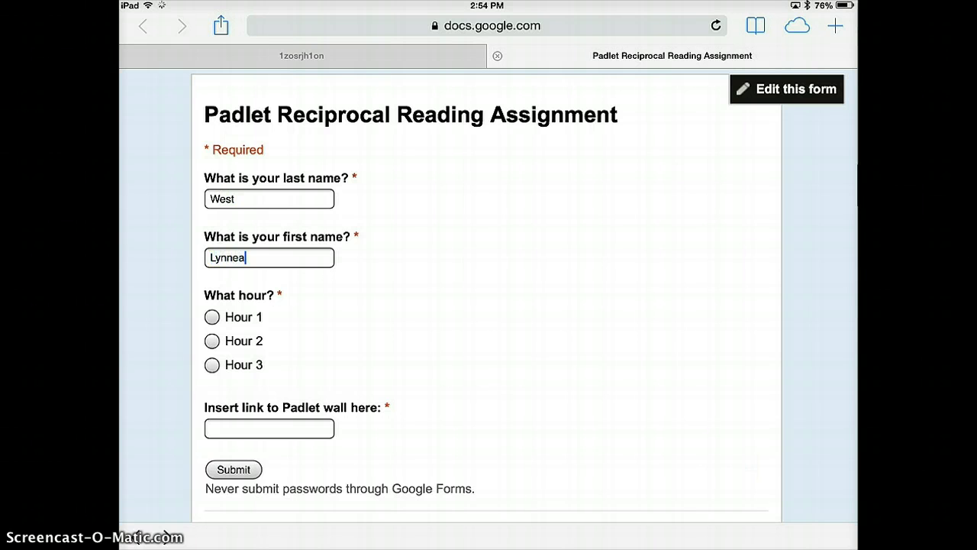
- Select Hour 1, paste the Padlet wall link, submit the form and return to Padlet
click(210, 316)
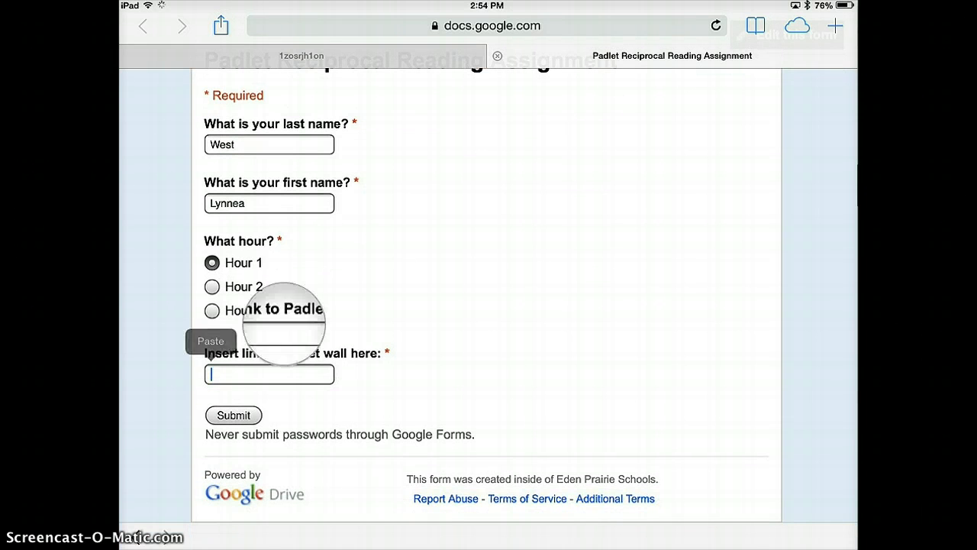
click(211, 341)
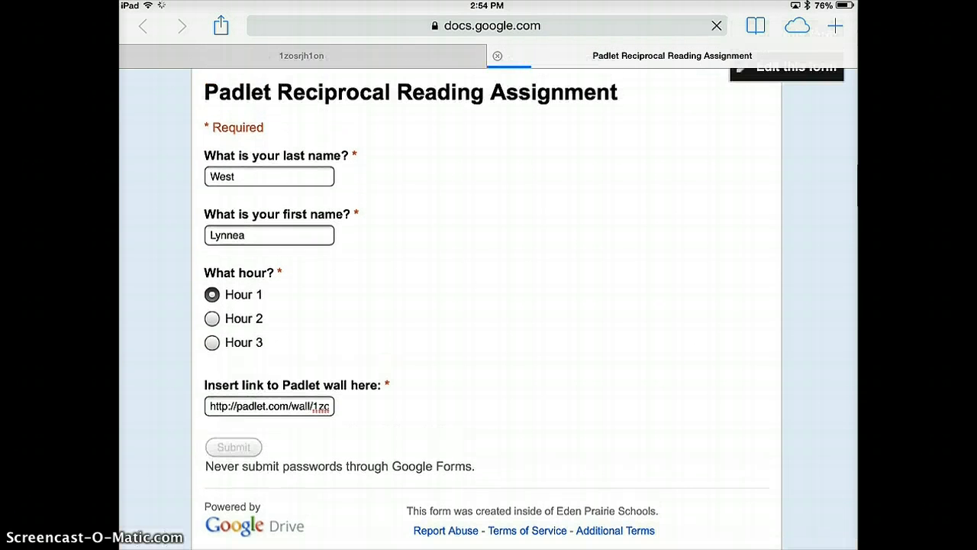
click(232, 445)
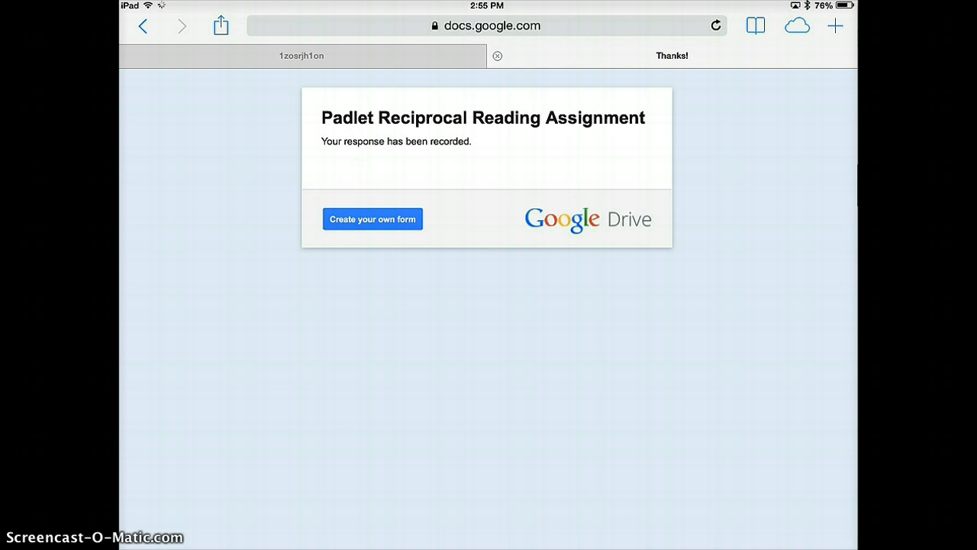
click(302, 55)
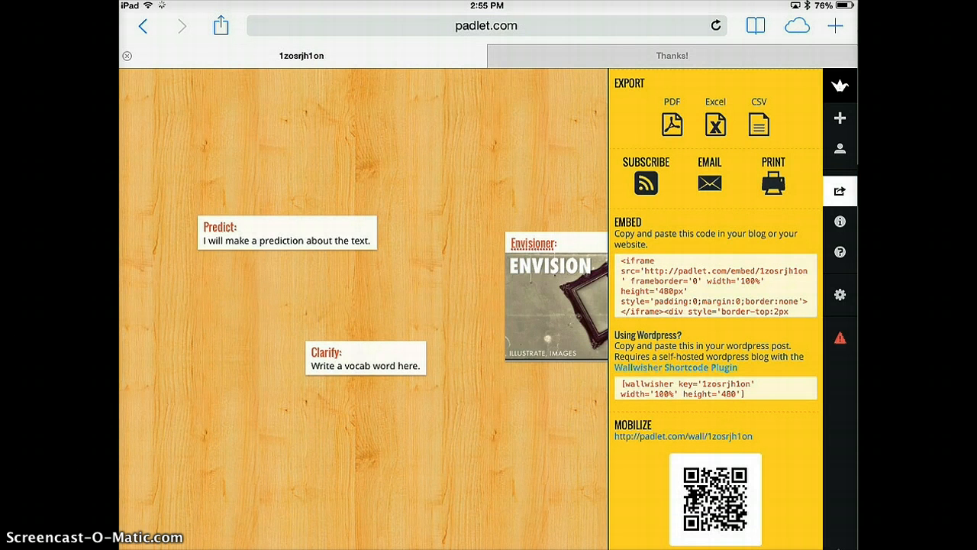